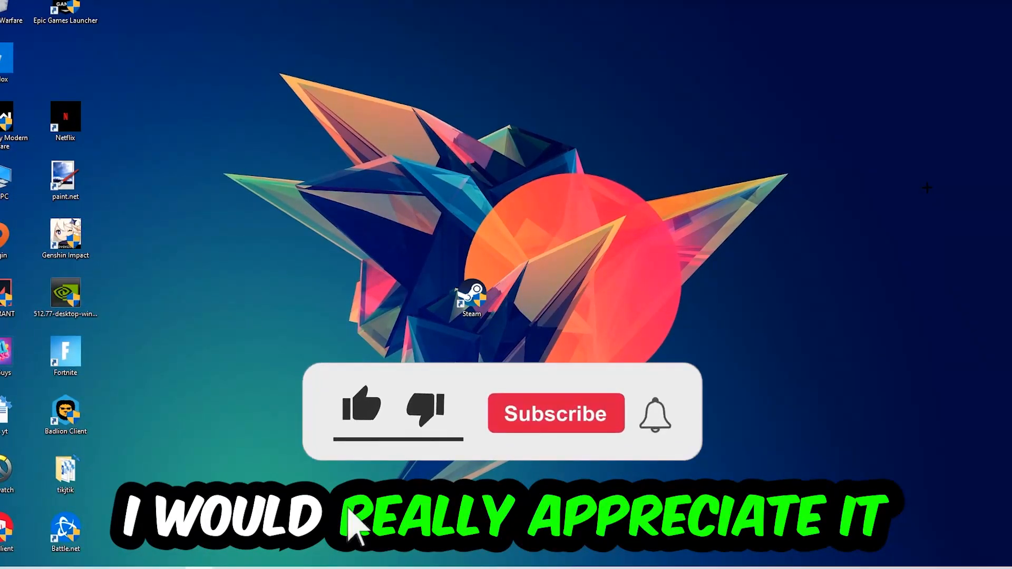
# Launch Task Manager from the taskbar's right-click menu
pyautogui.click(361, 410)
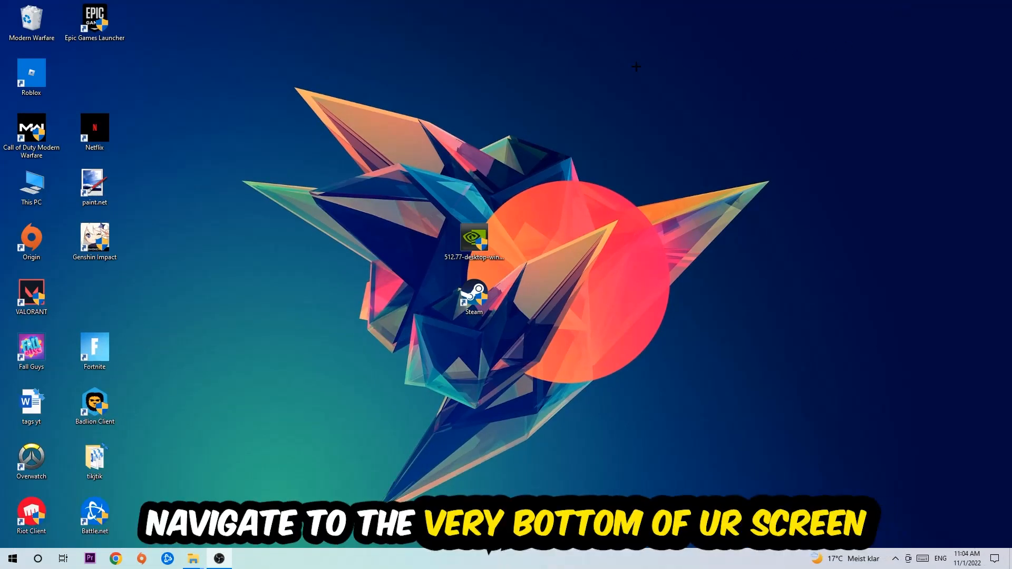
pyautogui.moveTo(479, 153)
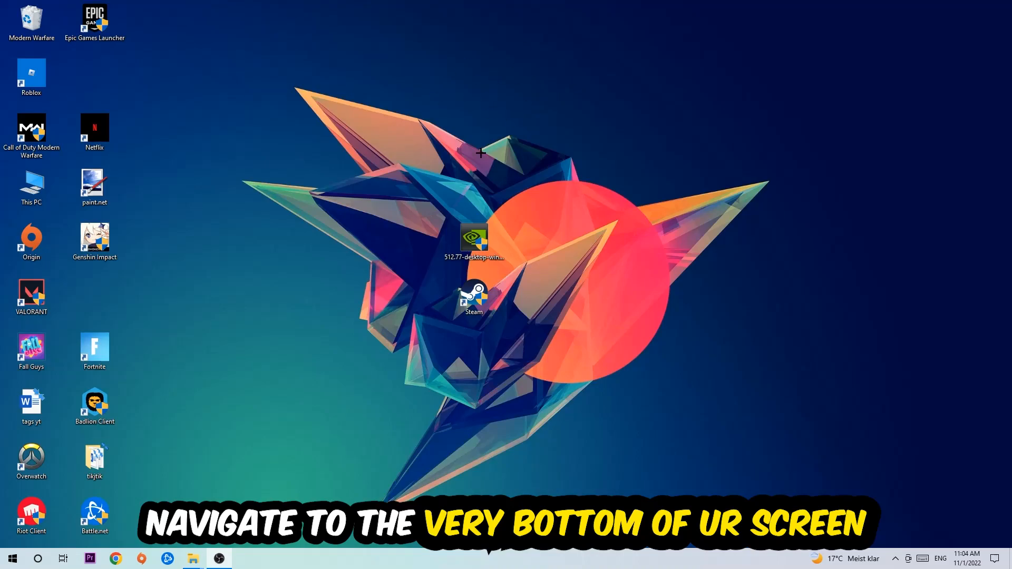
pyautogui.rightClick(452, 559)
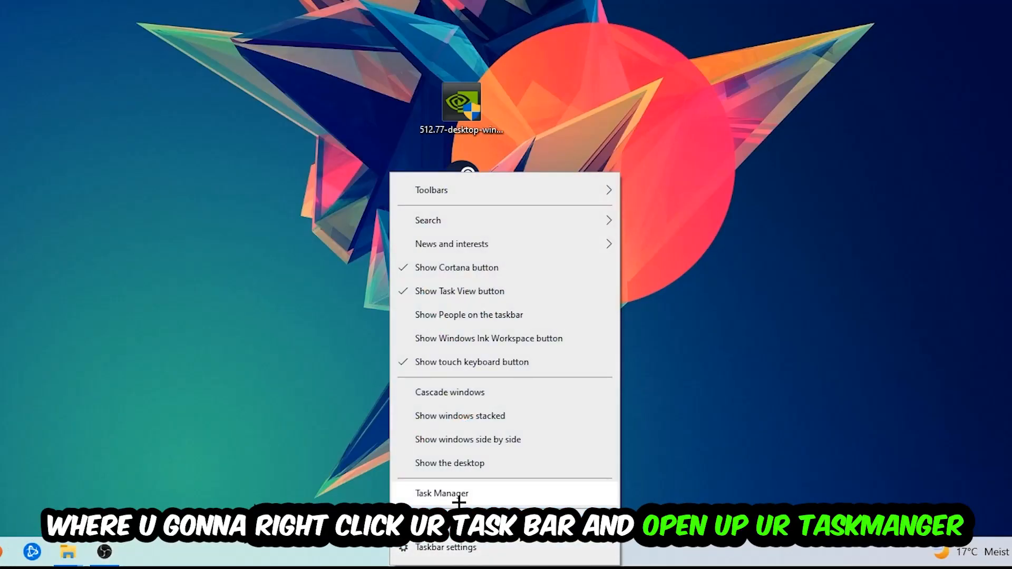
pyautogui.click(442, 494)
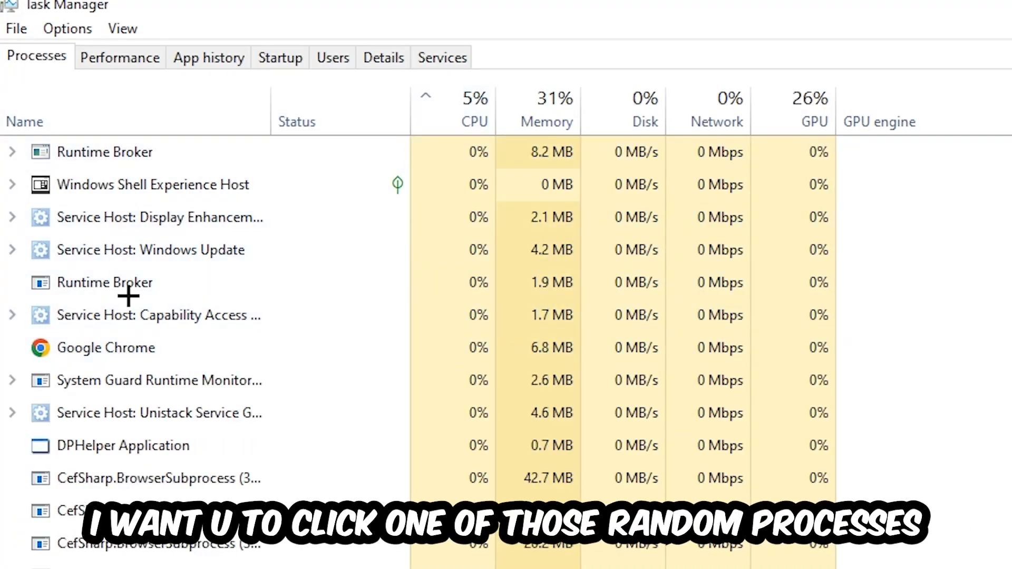
# Select a process, scroll the list, and bring up actions for Console Window Host
pyautogui.click(123, 446)
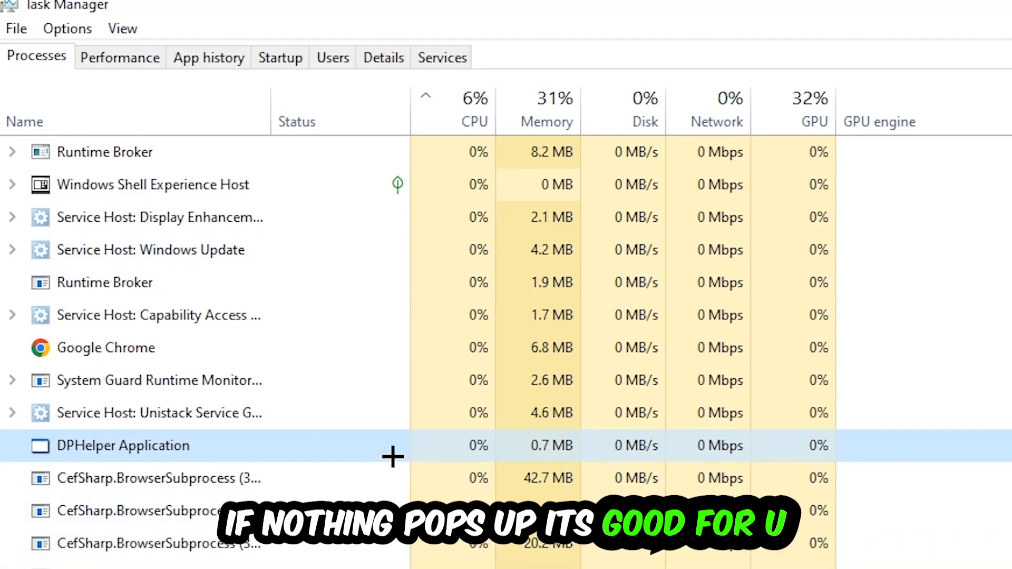
pyautogui.scroll(-3)
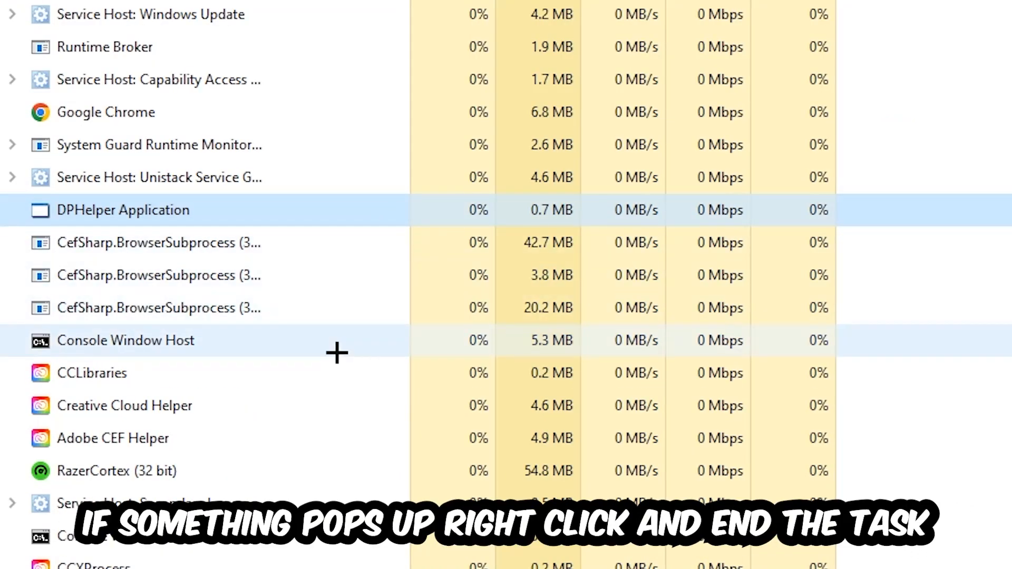
pyautogui.rightClick(126, 340)
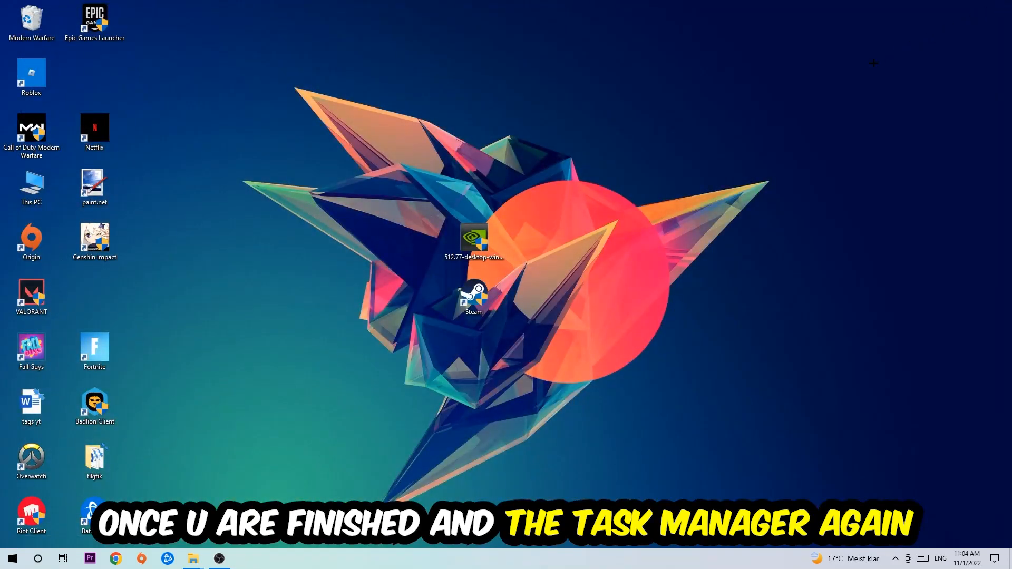
# Select the Steam shortcut and open its Properties from the context menu
pyautogui.click(474, 297)
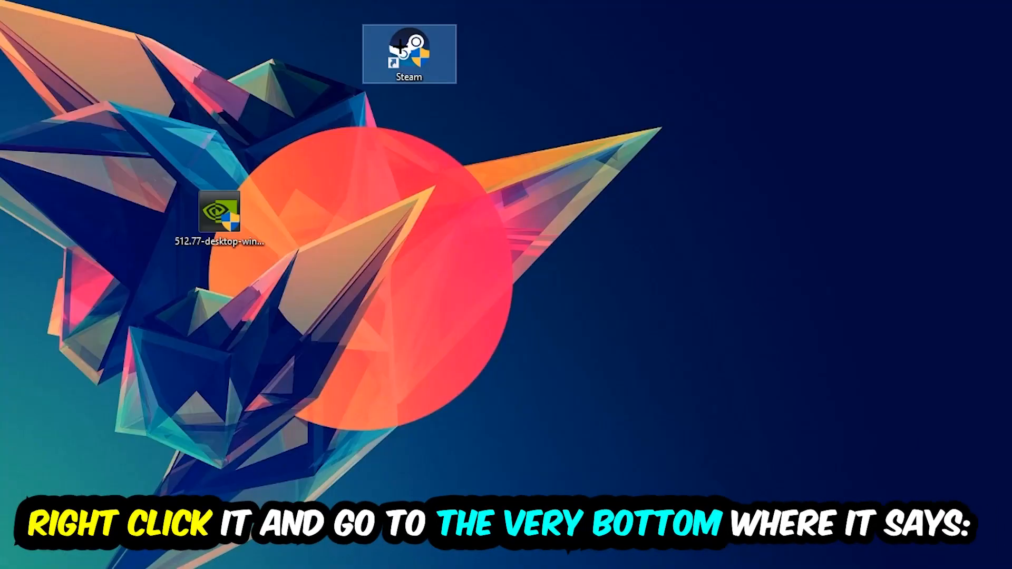
pyautogui.rightClick(408, 54)
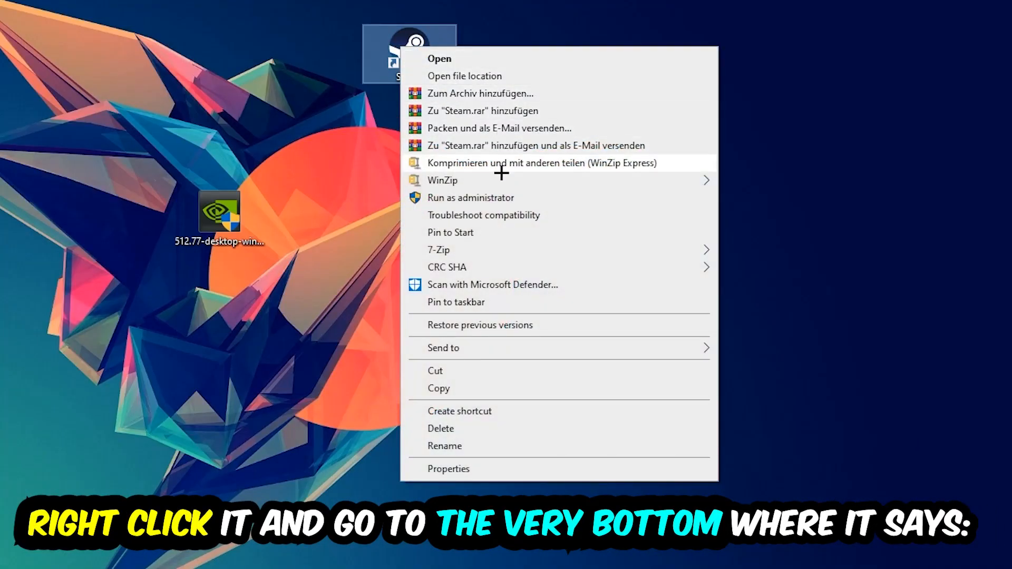
pyautogui.click(448, 469)
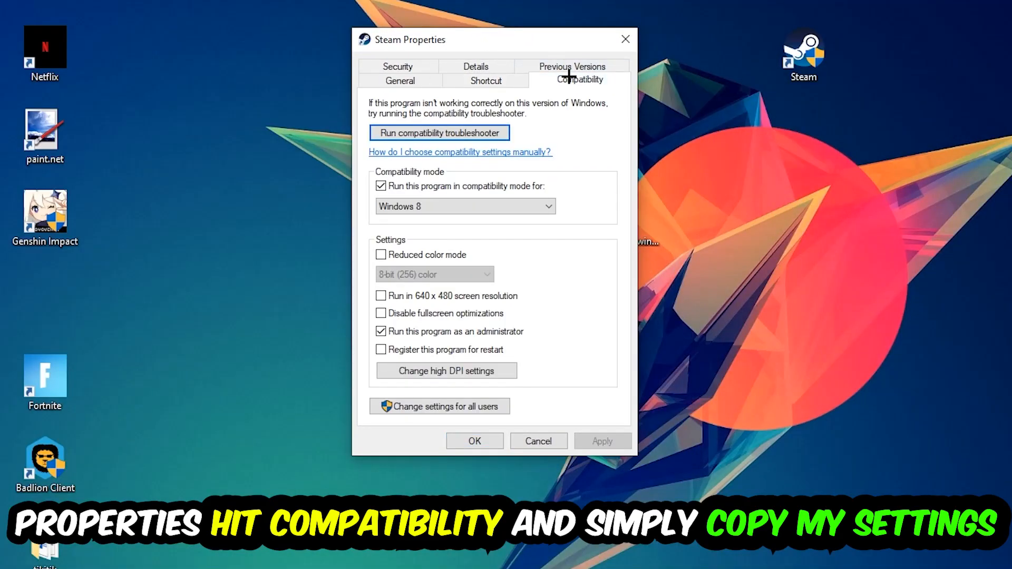
pyautogui.moveTo(600, 388)
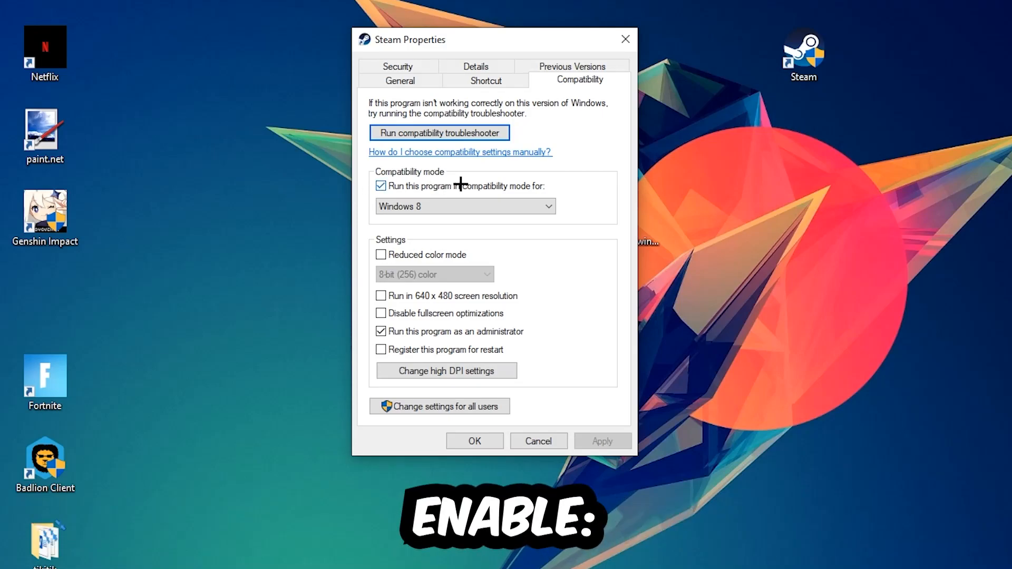
pyautogui.moveTo(593, 212)
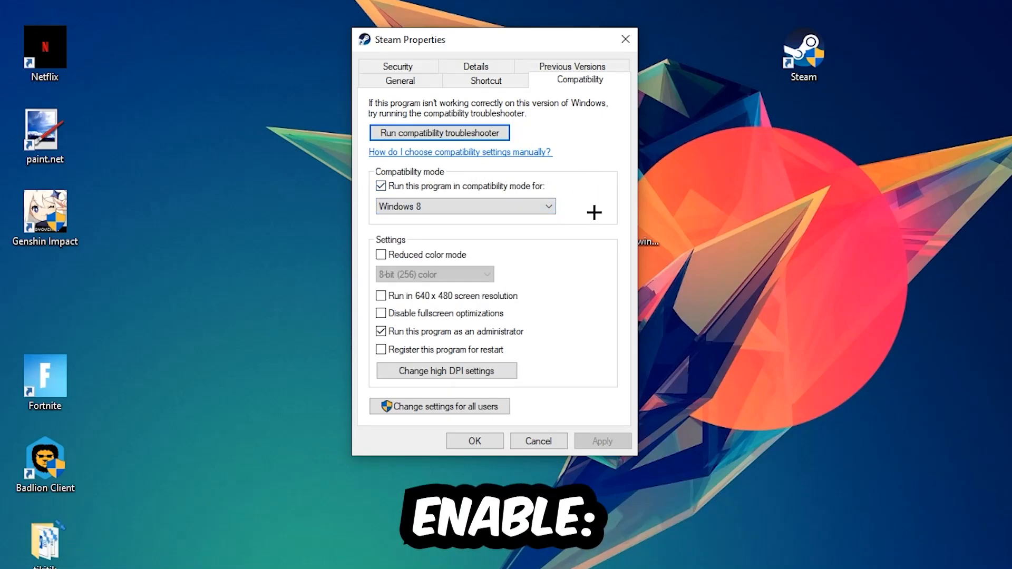
pyautogui.moveTo(360, 389)
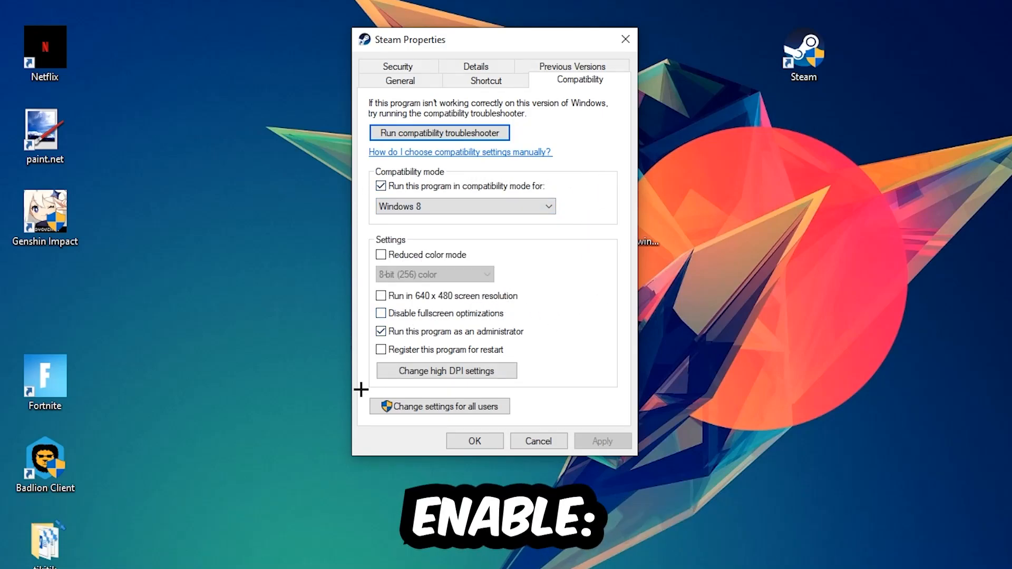